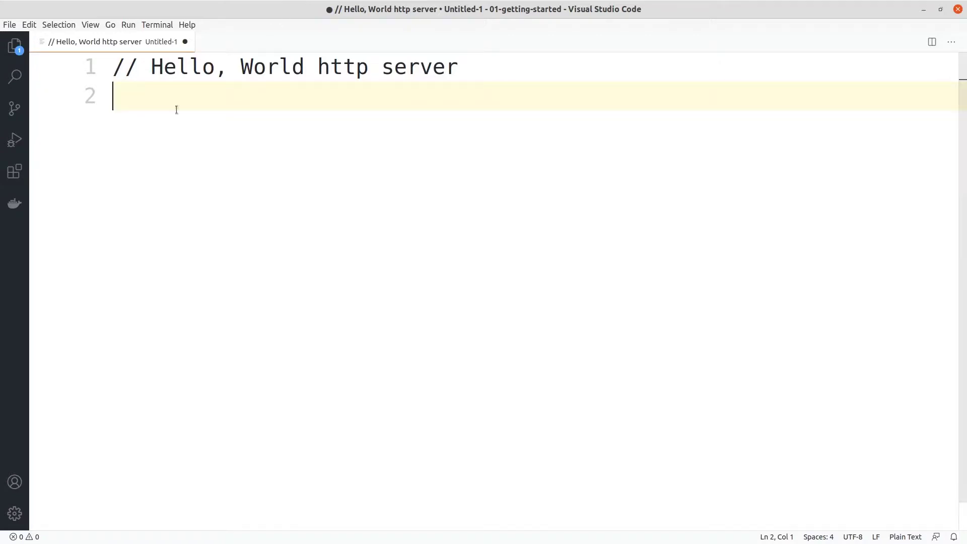
- Create a new file named index.js in the 01-getting-started folder from the Explorer
{"action": "left_click", "coordinate": [15, 46]}
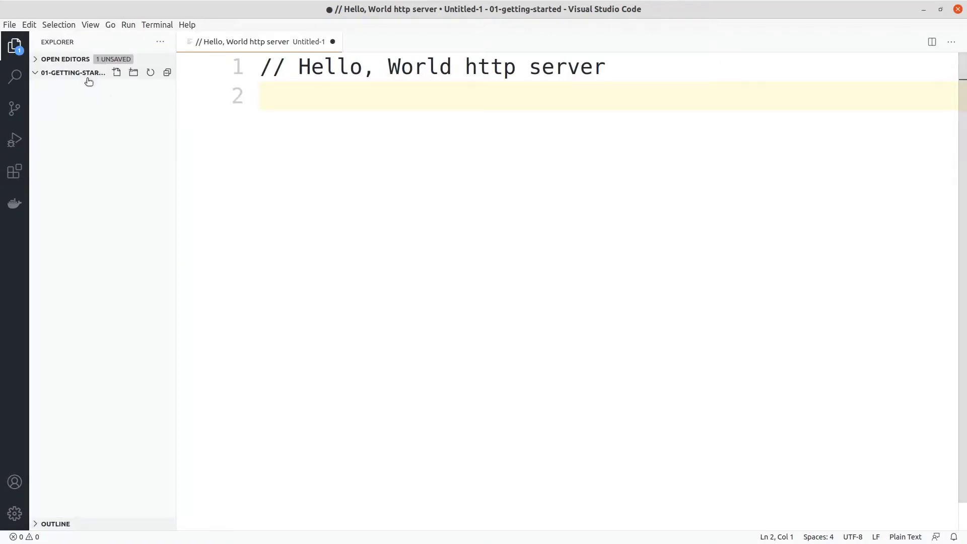
{"action": "right_click", "coordinate": [74, 72]}
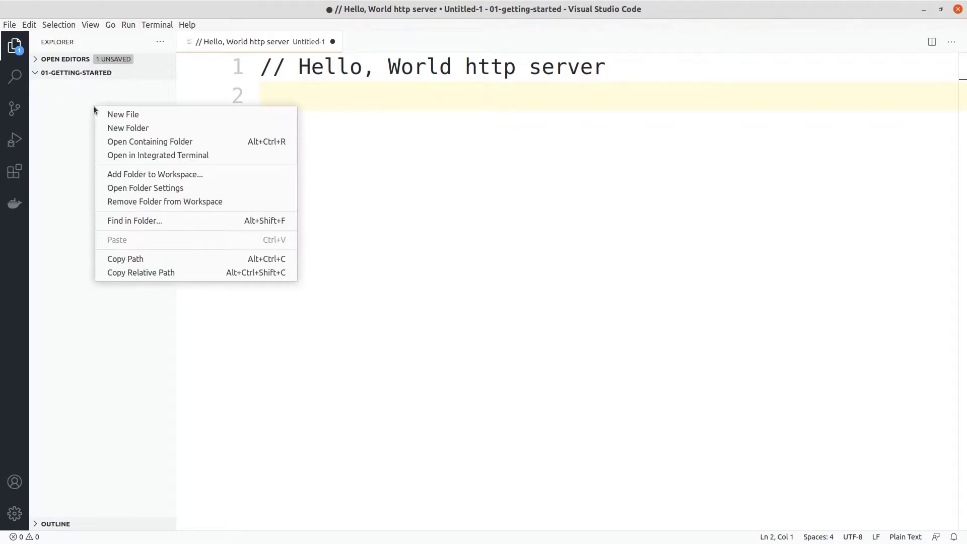
{"action": "left_click", "coordinate": [123, 114]}
{"action": "type", "text": "index.js"}
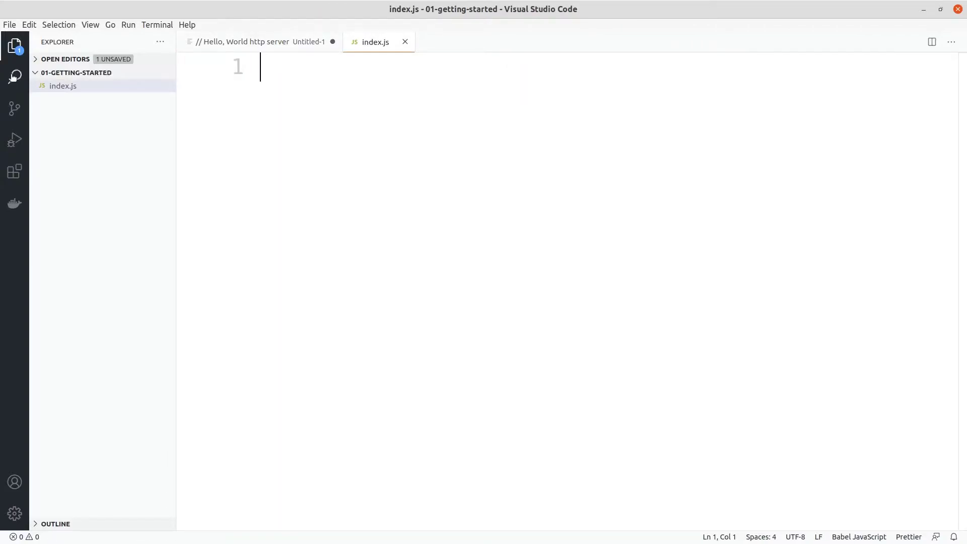
{"action": "mouse_move", "coordinate": [367, 145]}
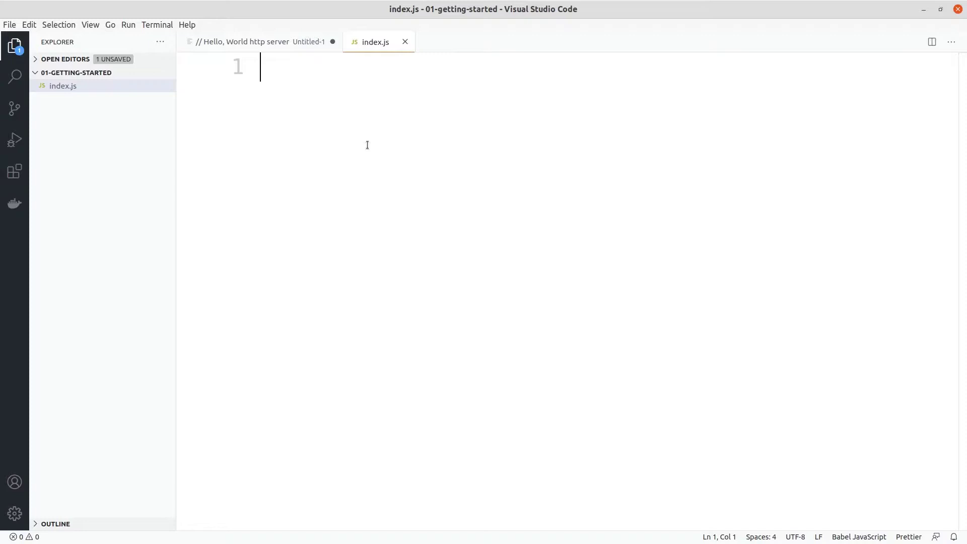
- Write comments for importing the nodejs http module and creating an application with it
{"action": "type", "text": "// impor"}
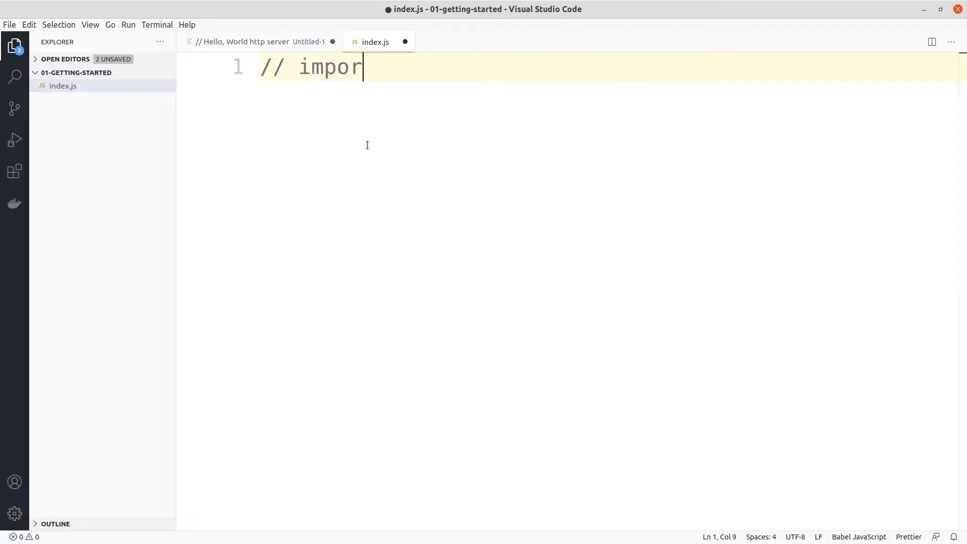
{"action": "type", "text": "t th"}
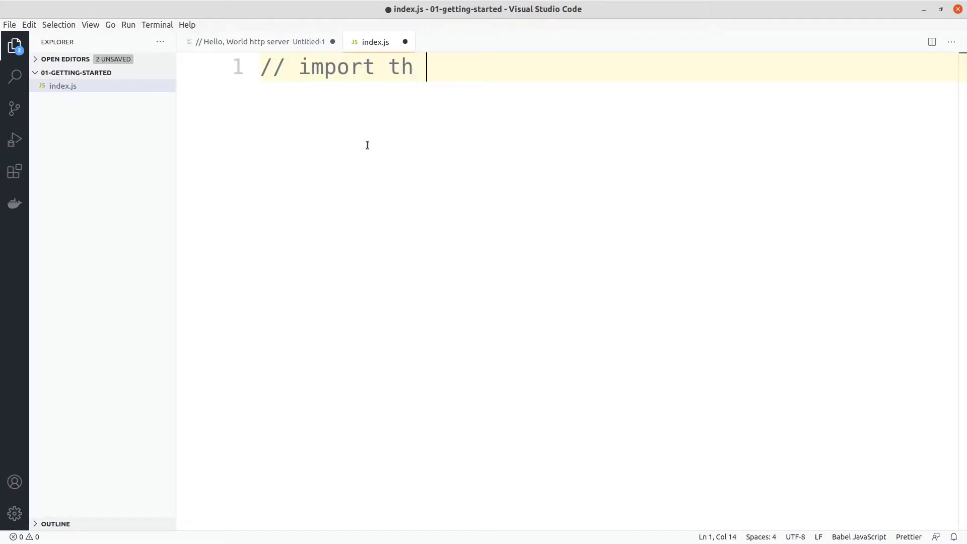
{"action": "type", "text": "e nodejs http module"}
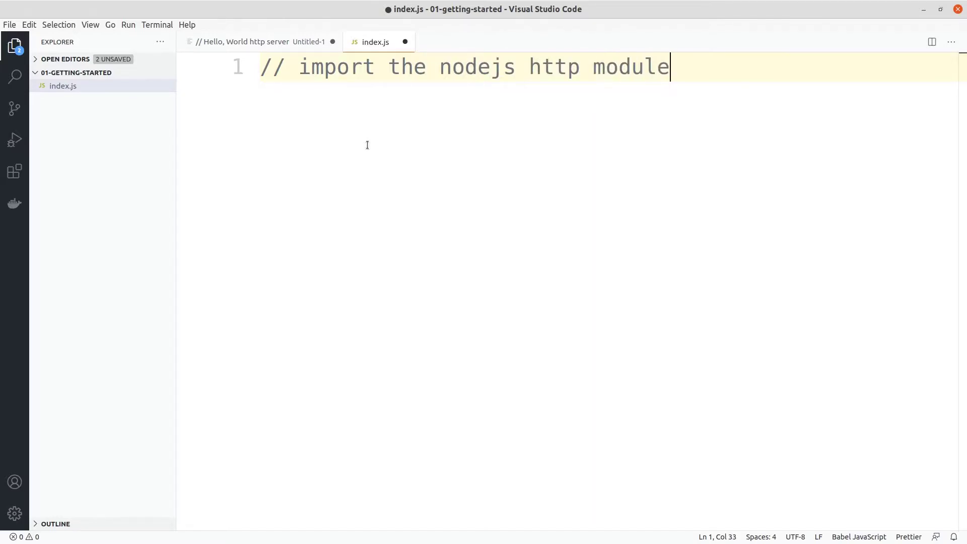
{"action": "key", "text": "Enter"}
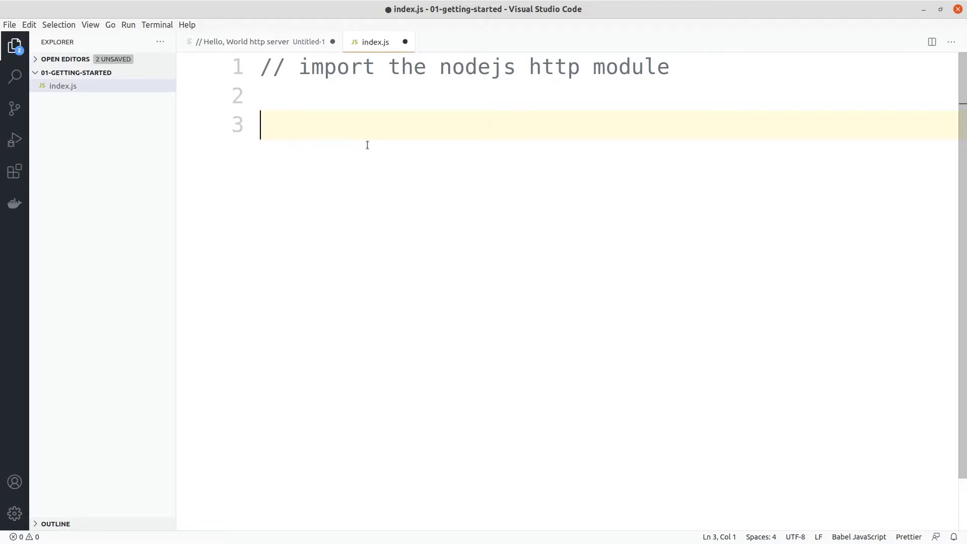
{"action": "type", "text": "// c"}
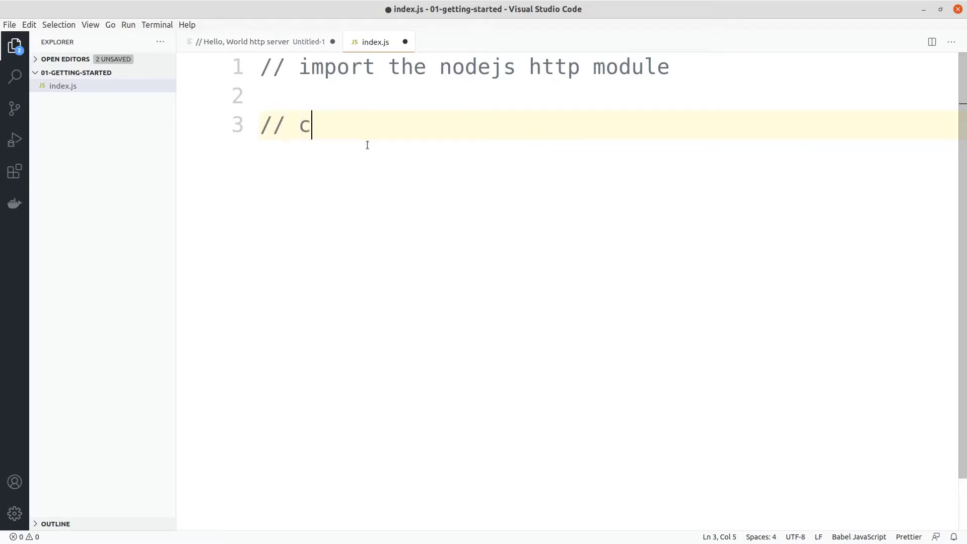
{"action": "type", "text": "reate an a"}
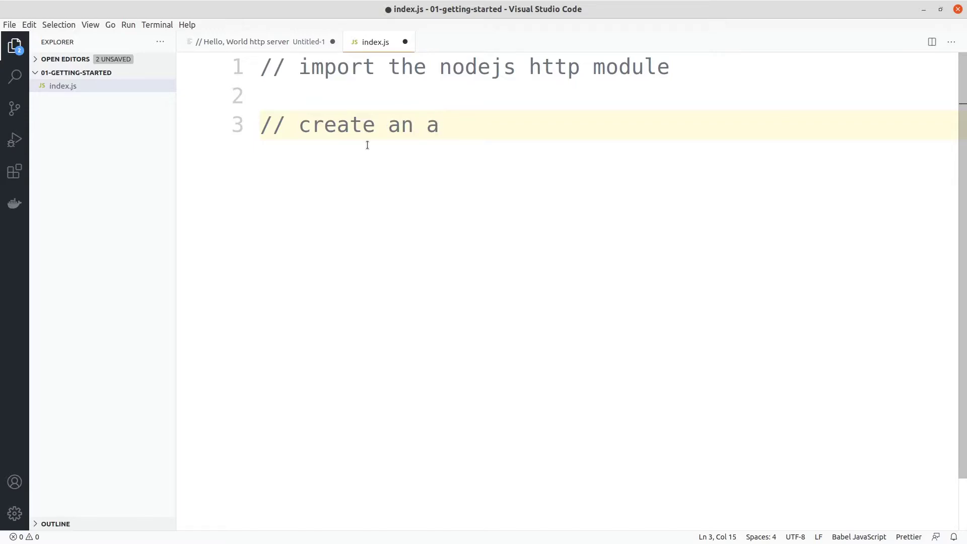
{"action": "type", "text": "ppli"}
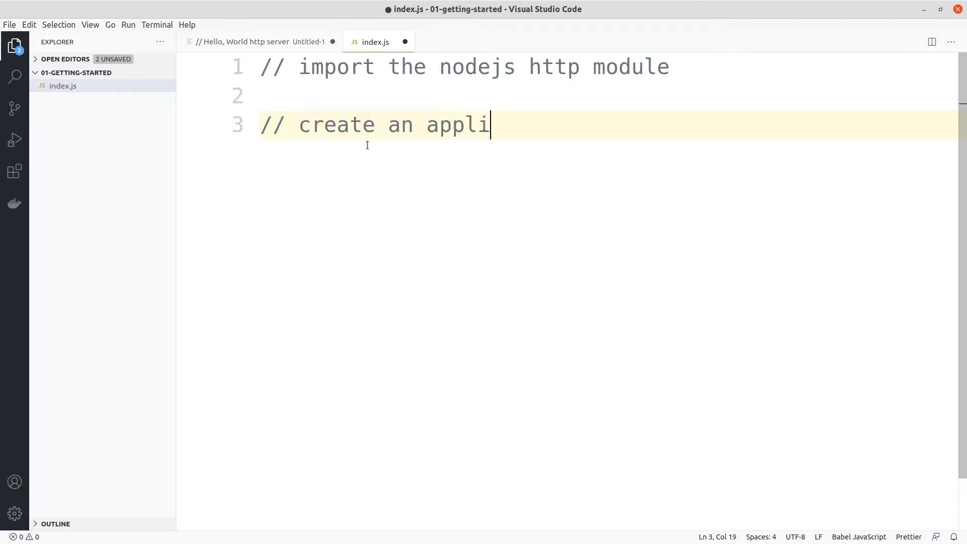
{"action": "type", "text": "cation using http module"}
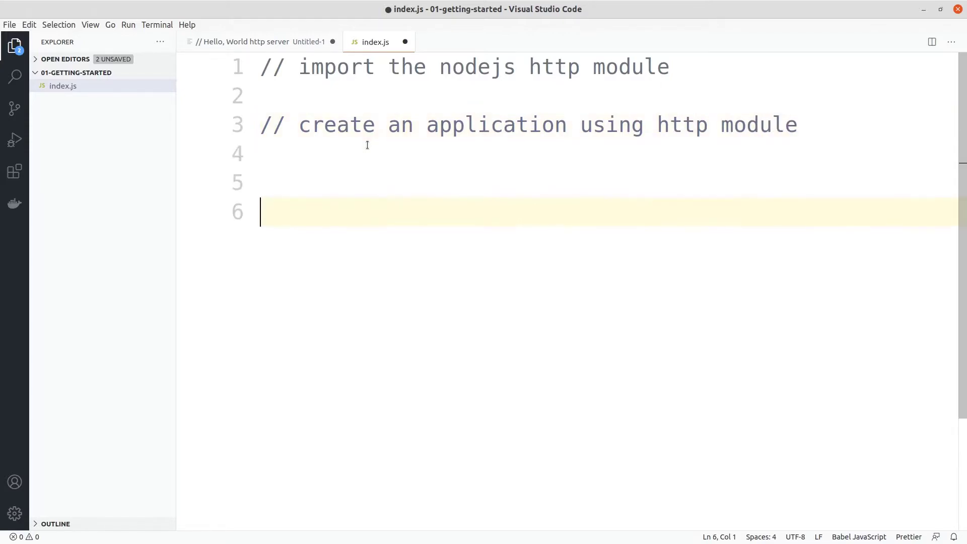
- Add a third comment: start the server and make our application available
{"action": "type", "text": "//"}
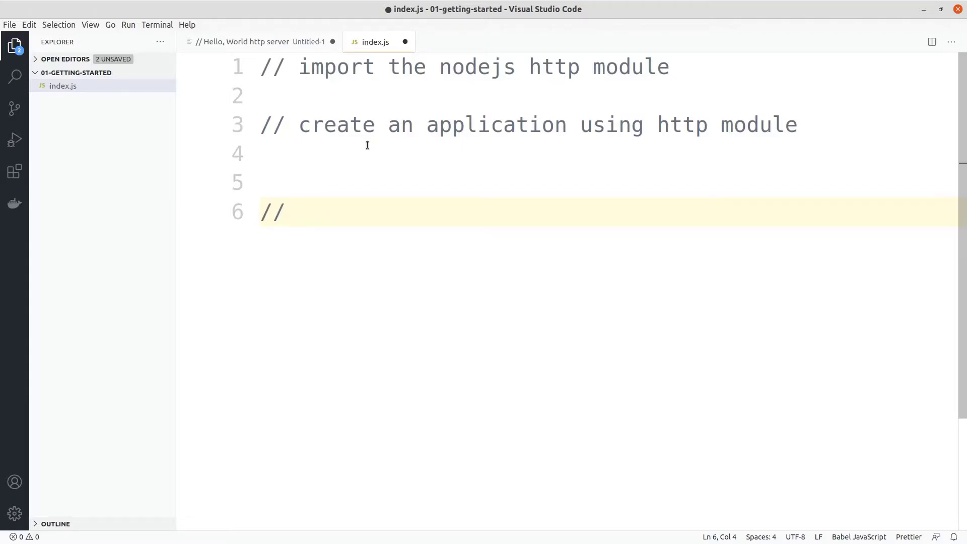
{"action": "type", "text": "s"}
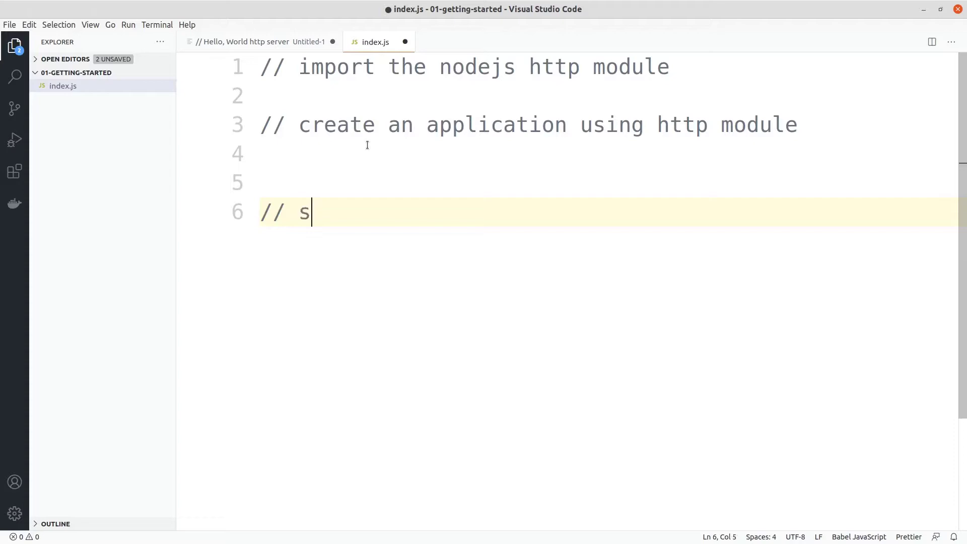
{"action": "type", "text": "tart te"}
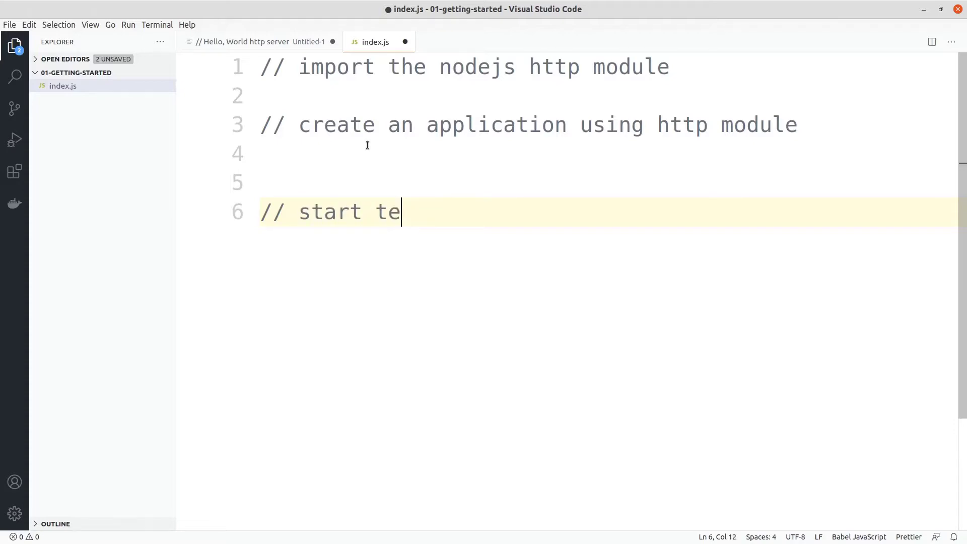
{"action": "type", "text": "he server an"}
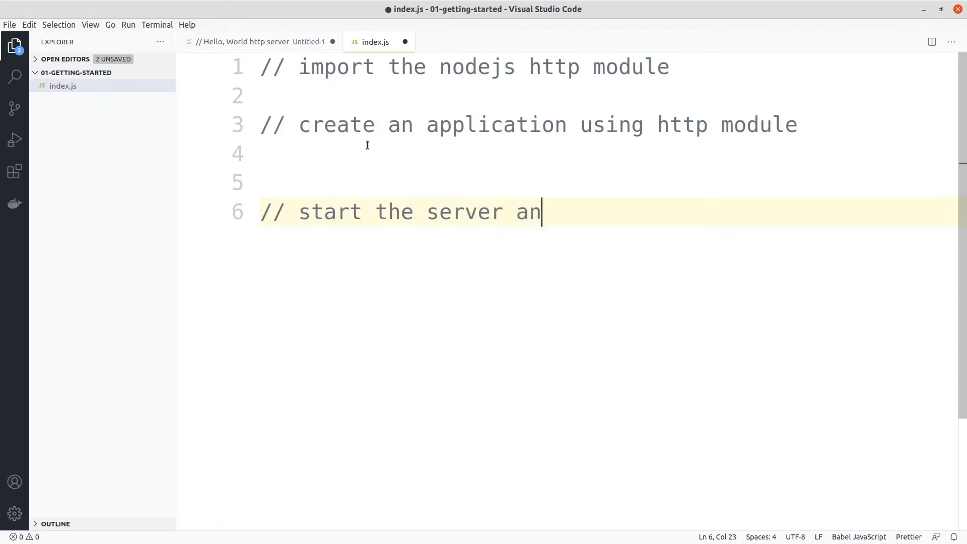
{"action": "type", "text": "d make our app"}
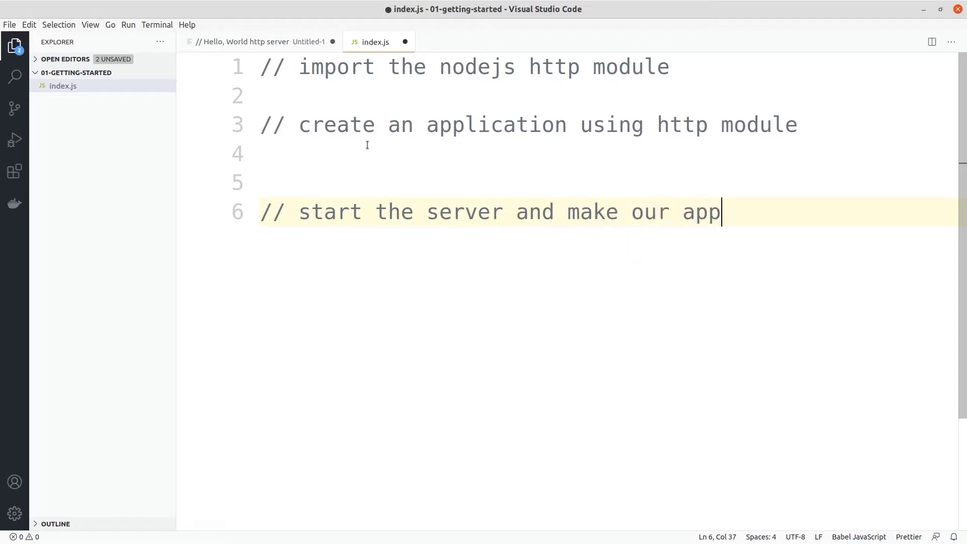
{"action": "type", "text": "lication visible or available o"}
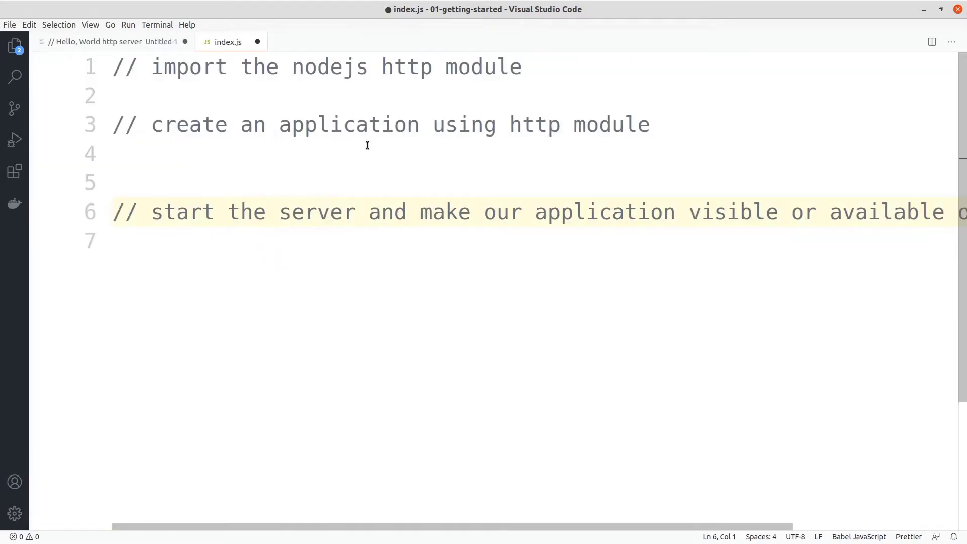
- Browse the View, Edit and Selection menus, then turn on Word Wrap
{"action": "left_click", "coordinate": [91, 24]}
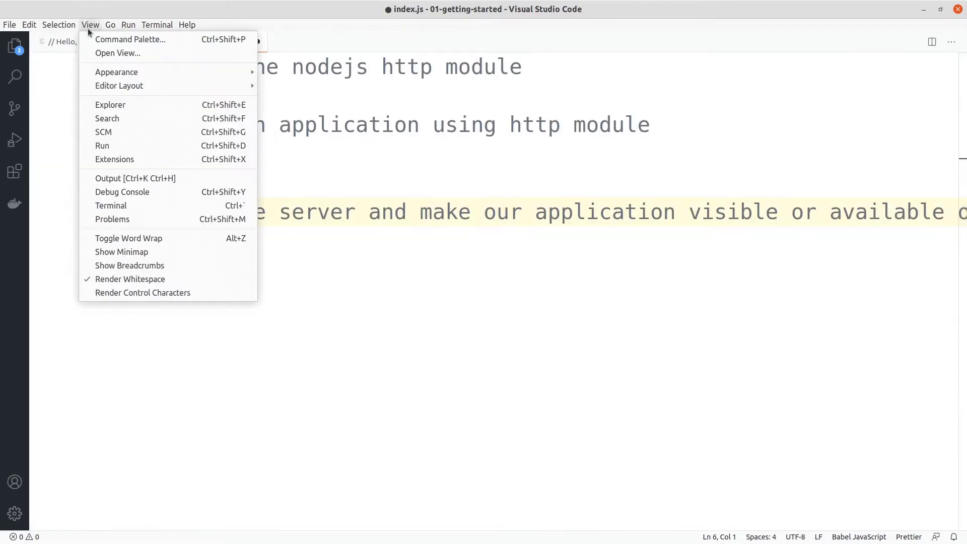
{"action": "left_click", "coordinate": [28, 25]}
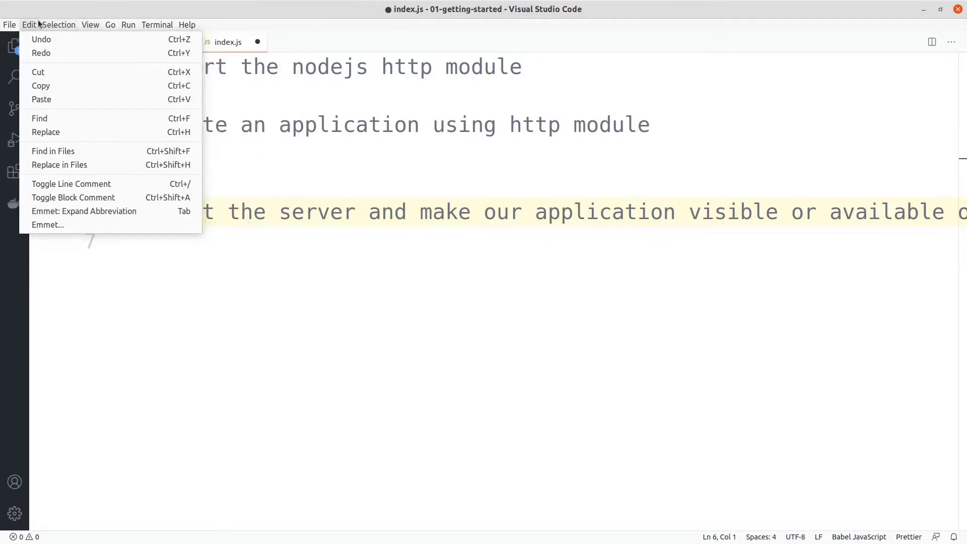
{"action": "left_click", "coordinate": [60, 24]}
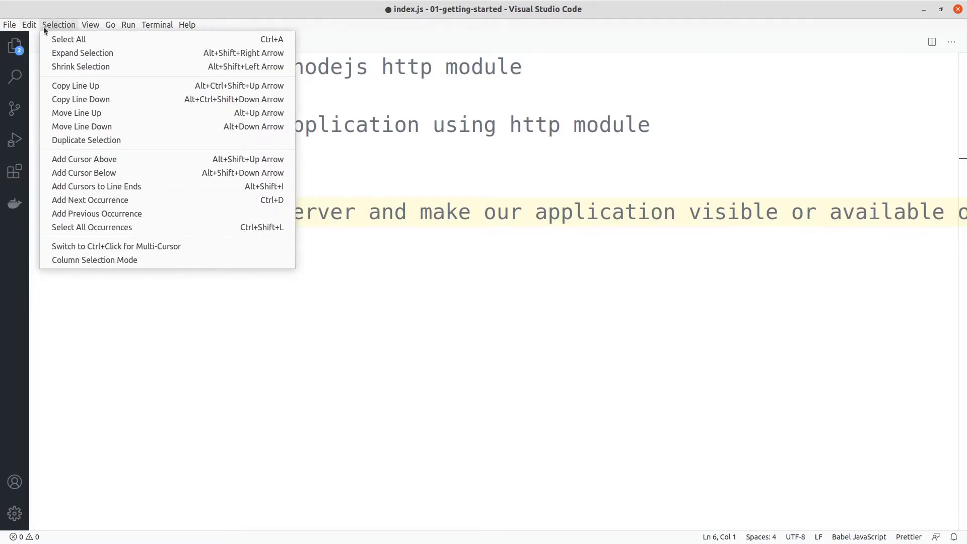
{"action": "left_click", "coordinate": [89, 24]}
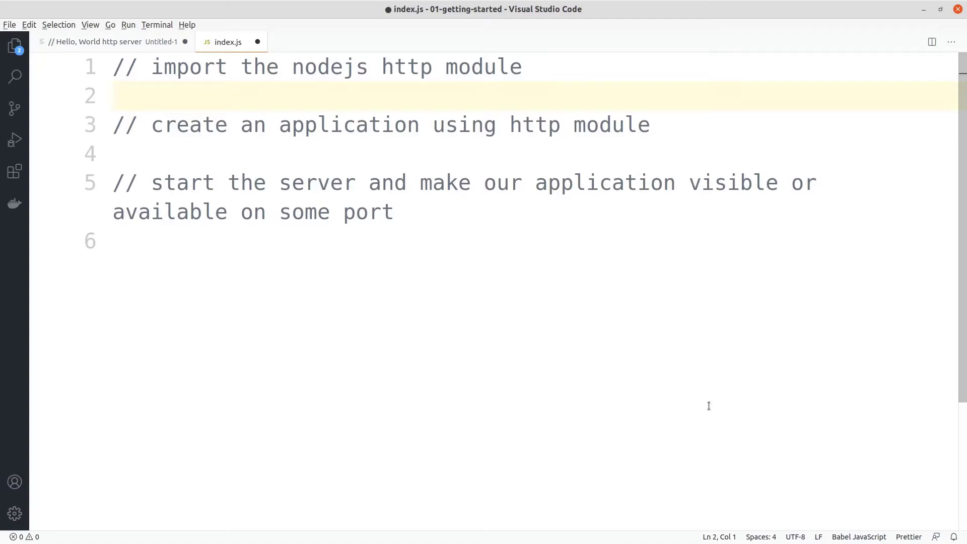
- Type const http = require('http'); under the import comment and remove the extra blank line
{"action": "type", "text": "co"}
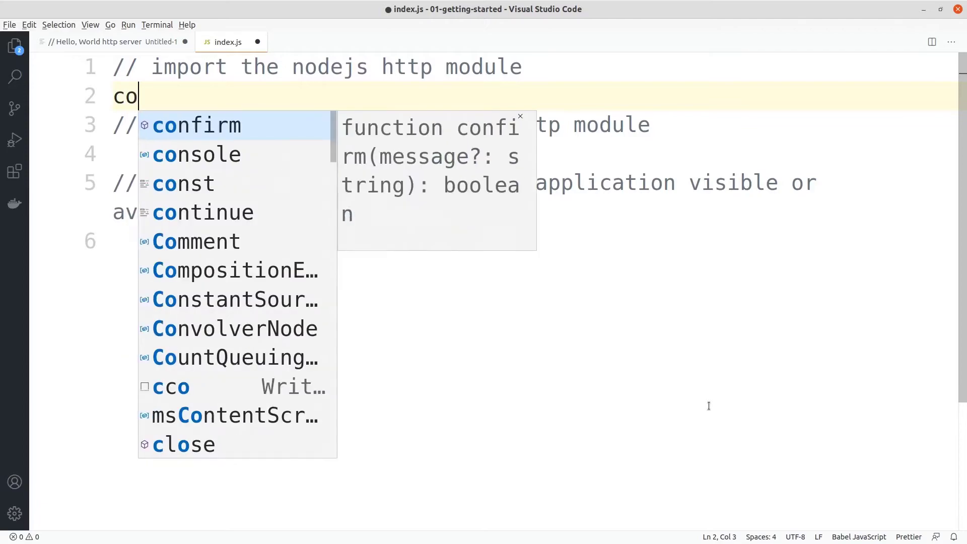
{"action": "type", "text": "nst"}
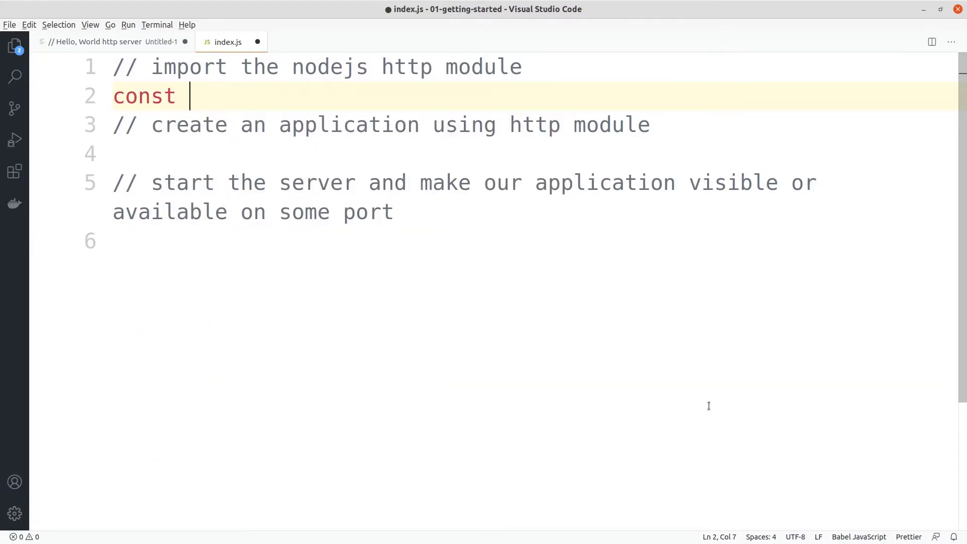
{"action": "type", "text": "http ="}
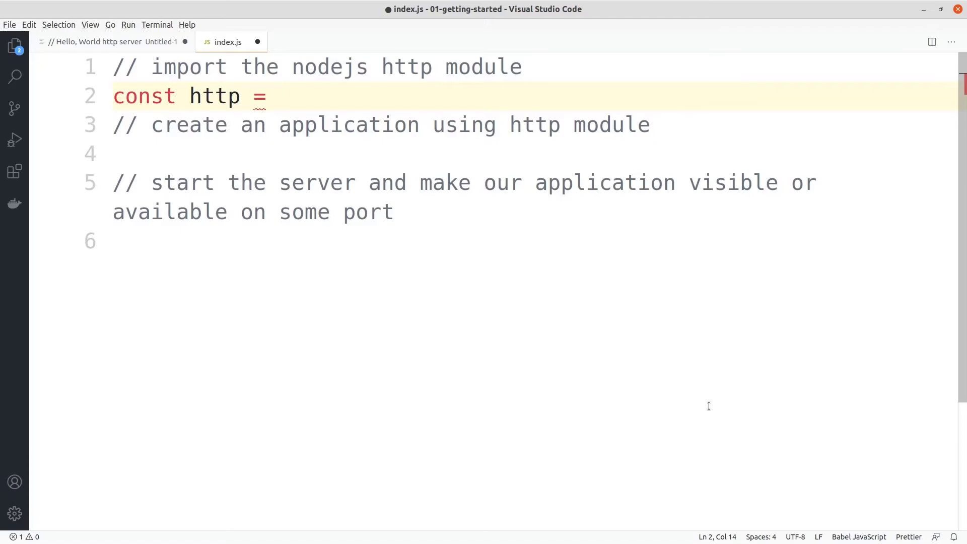
{"action": "type", "text": "require('"}
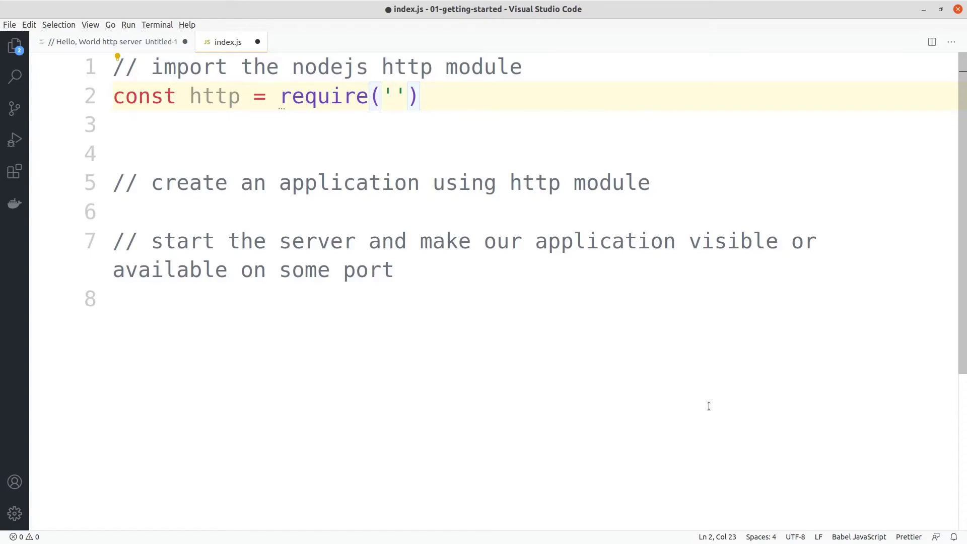
{"action": "type", "text": "http"}
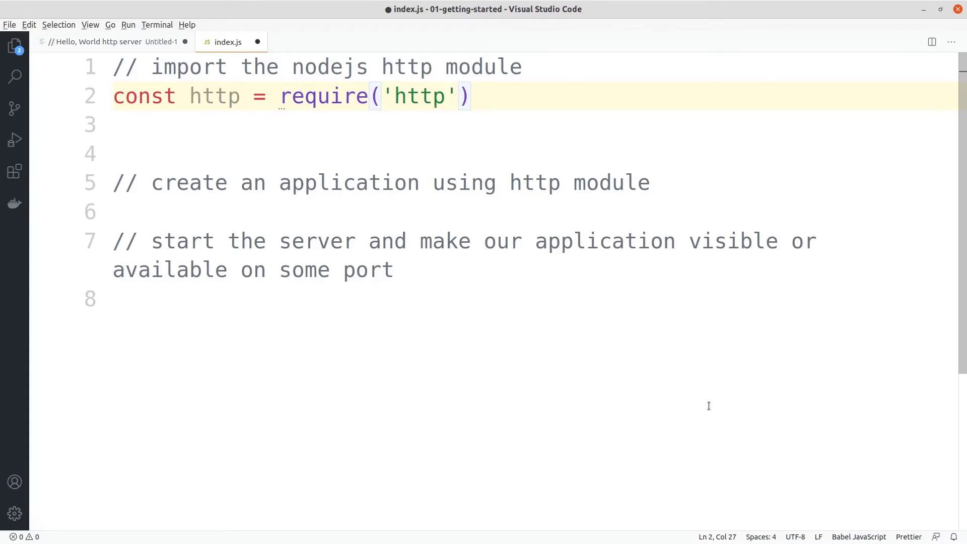
{"action": "type", "text": ";"}
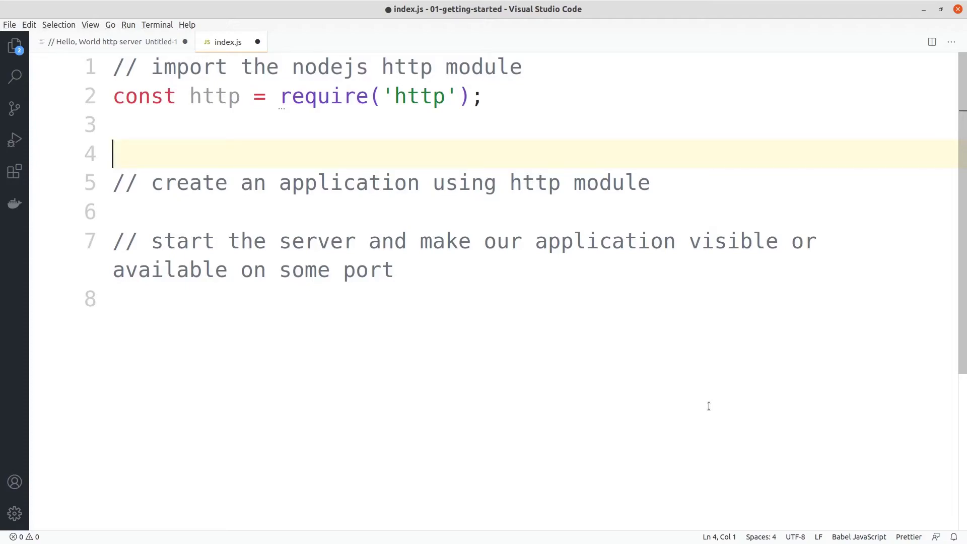
{"action": "key", "text": "Backspace"}
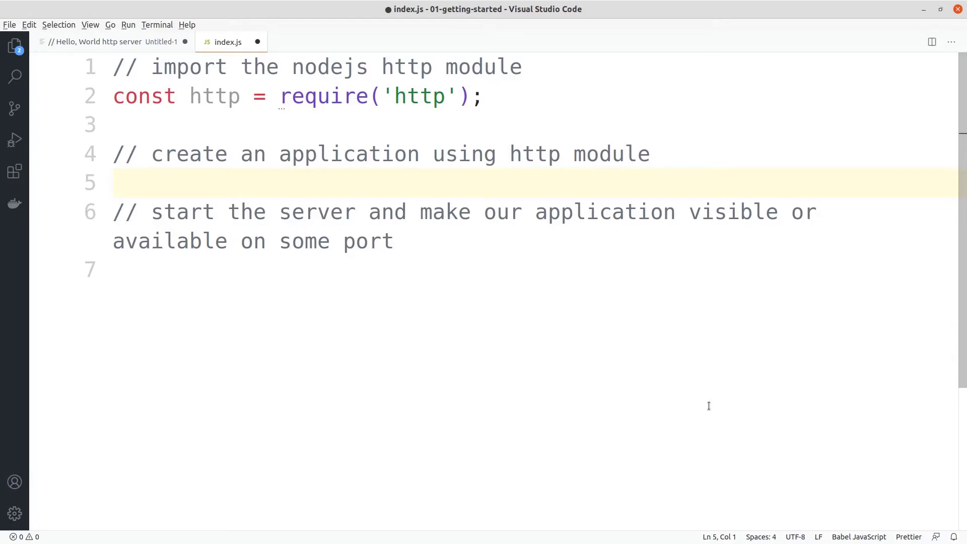
- Write const server = http.createServer((request, response) => { }) below the create-application comment
{"action": "key", "text": "Enter"}
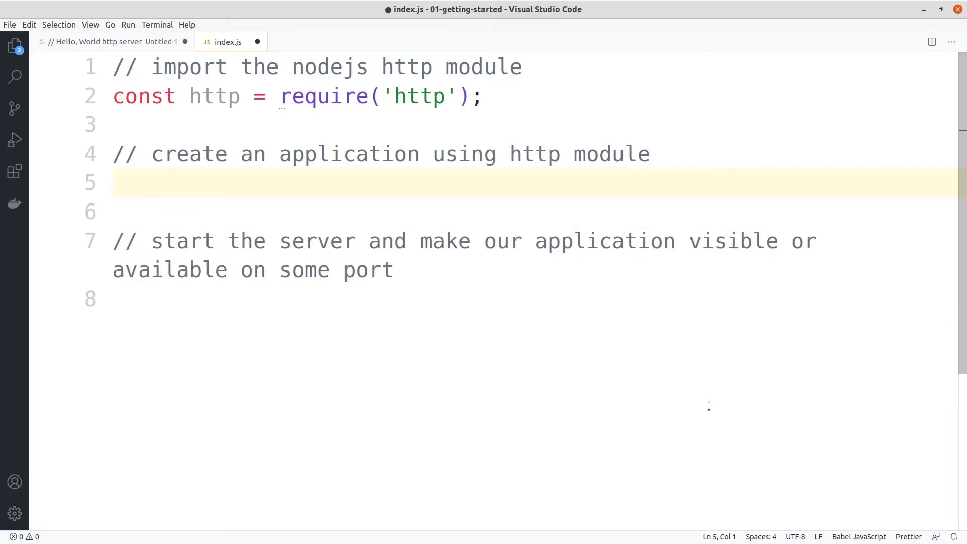
{"action": "type", "text": "cons"}
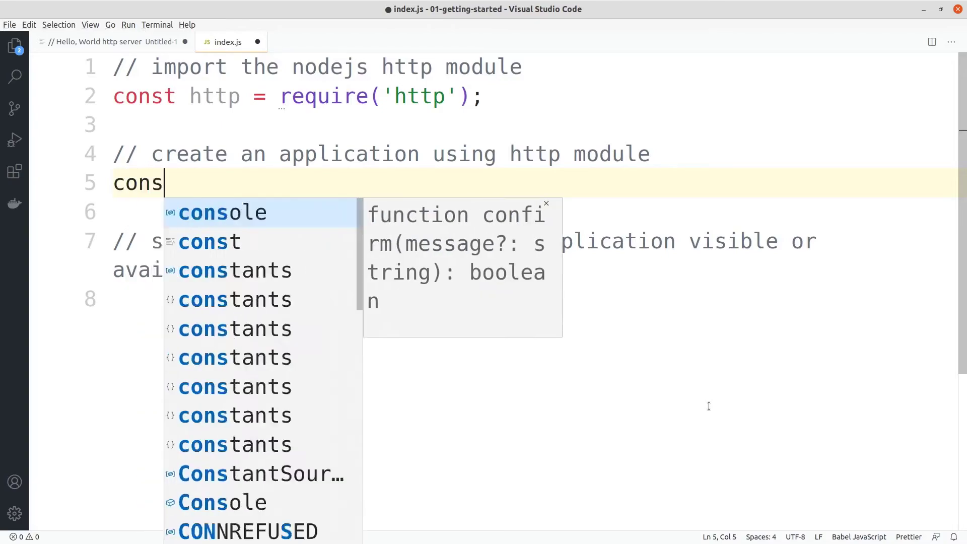
{"action": "type", "text": "t"}
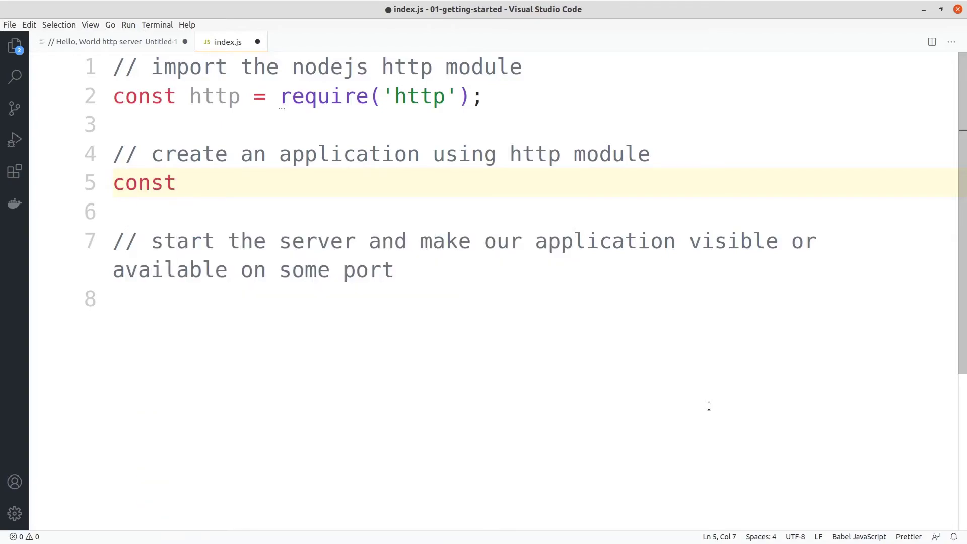
{"action": "type", "text": "server ="}
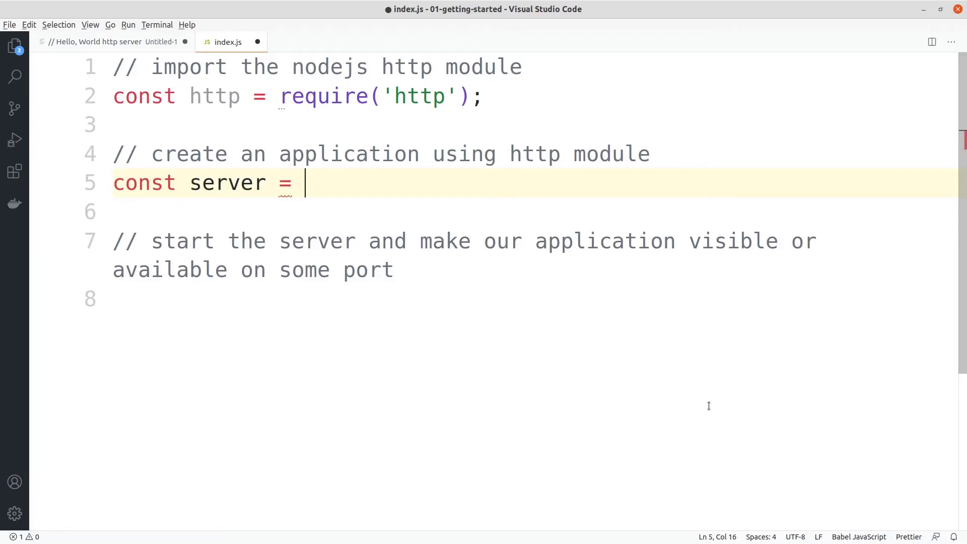
{"action": "type", "text": "htt"}
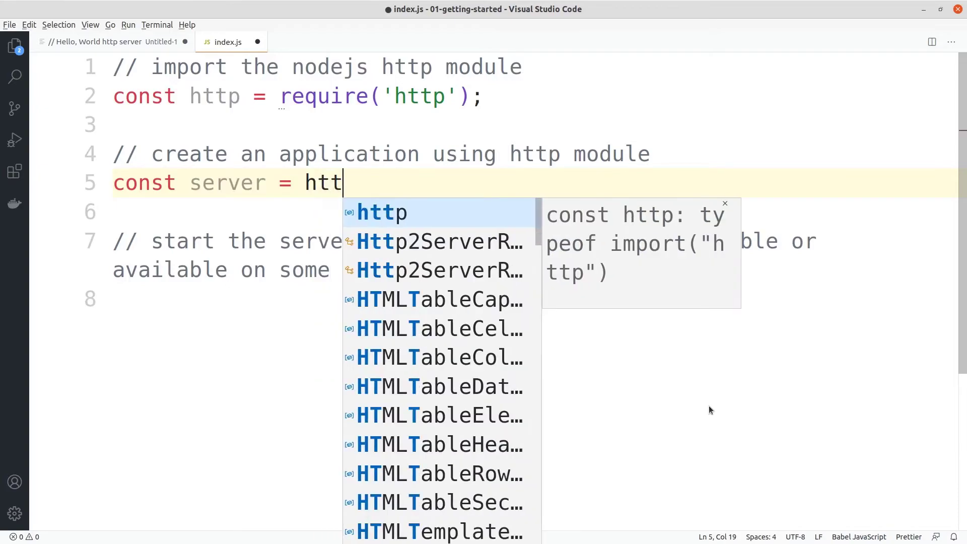
{"action": "type", "text": "p."}
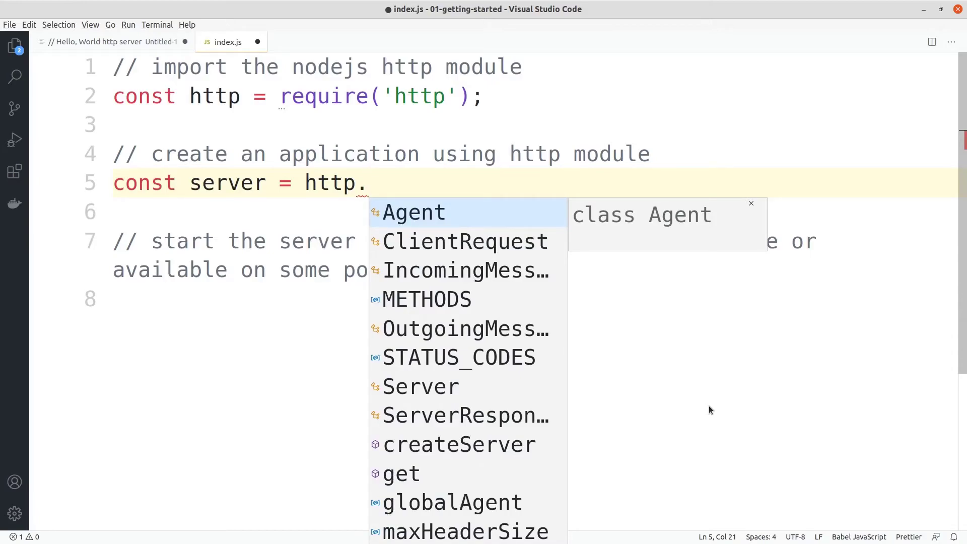
{"action": "type", "text": "createServer("}
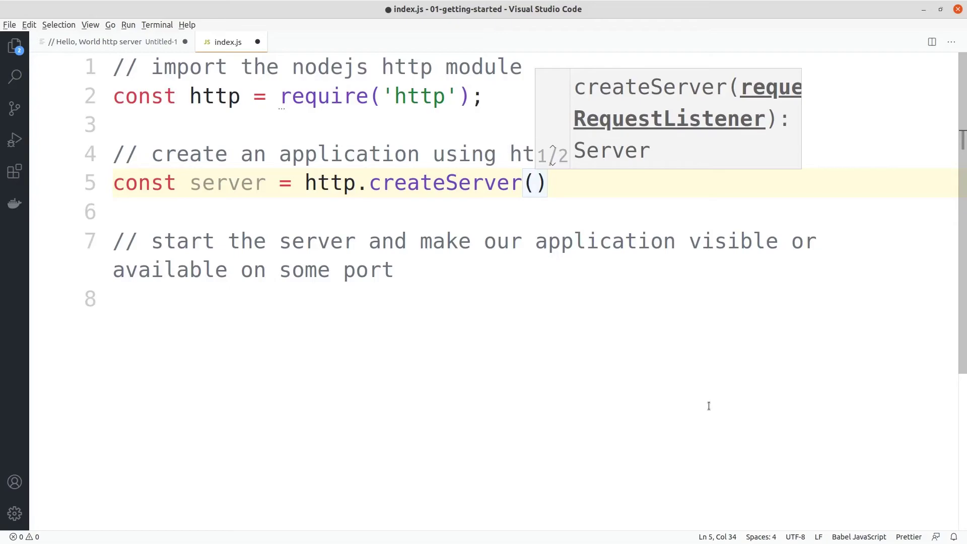
{"action": "type", "text": "("}
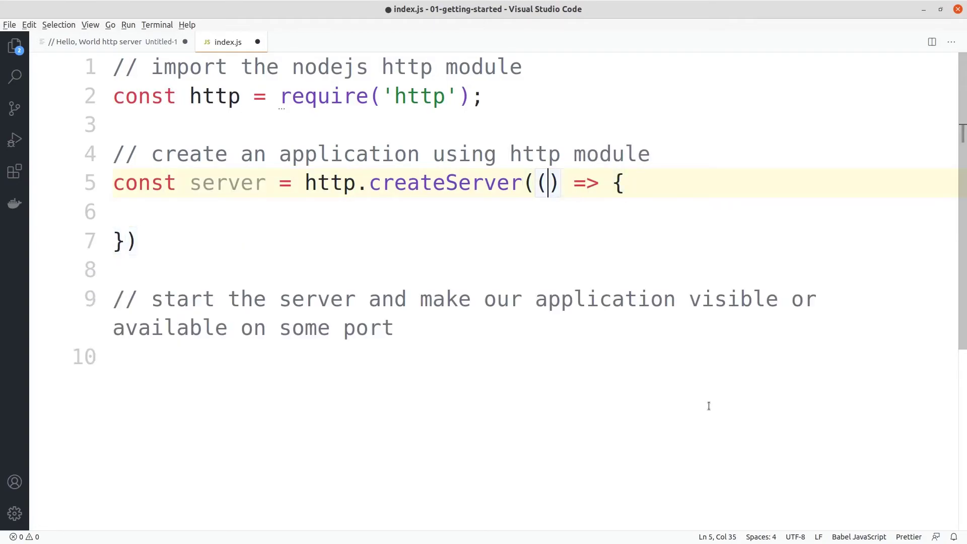
{"action": "type", "text": "re"}
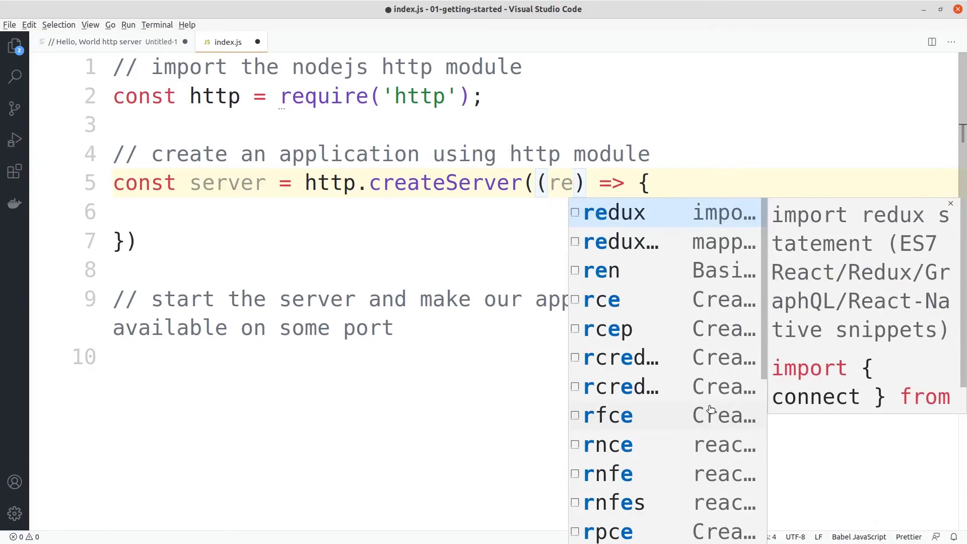
{"action": "type", "text": "quest,"}
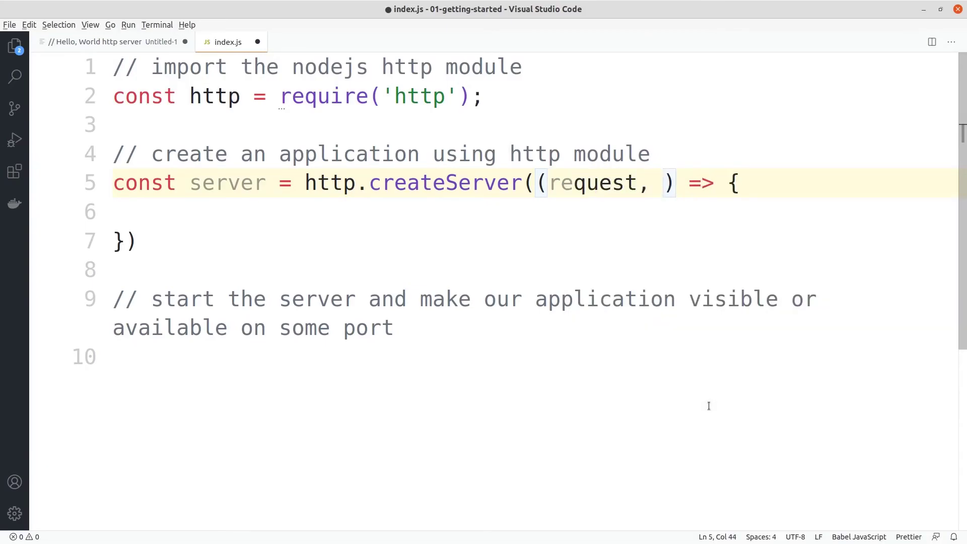
{"action": "type", "text": "respon"}
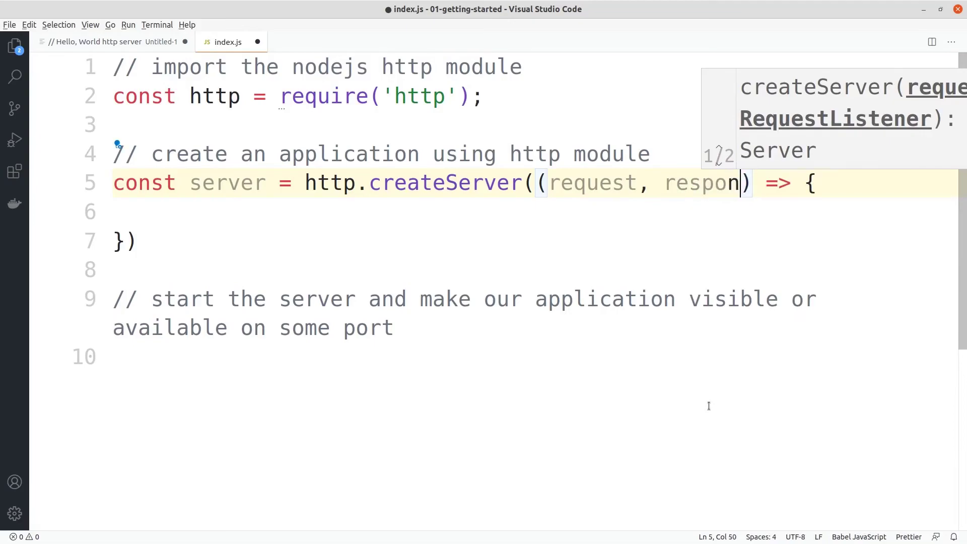
{"action": "type", "text": "se"}
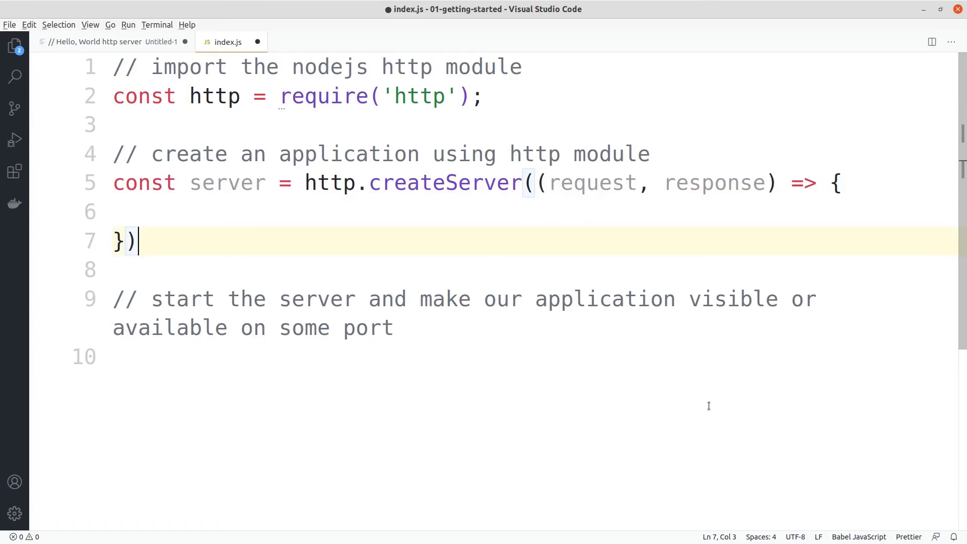
{"action": "key", "text": "up"}
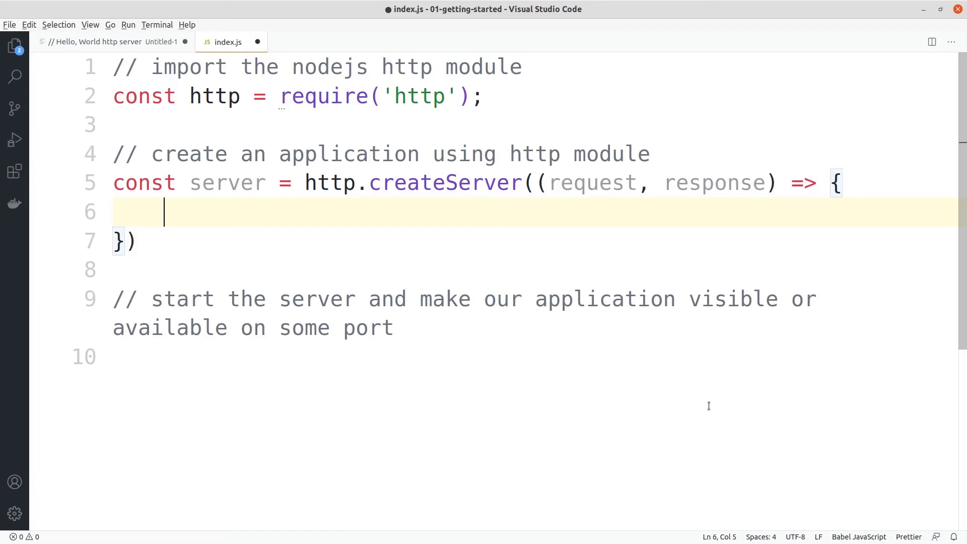
- Type return response.end('Hello, Wo') inside the createServer callback
{"action": "type", "text": "return"}
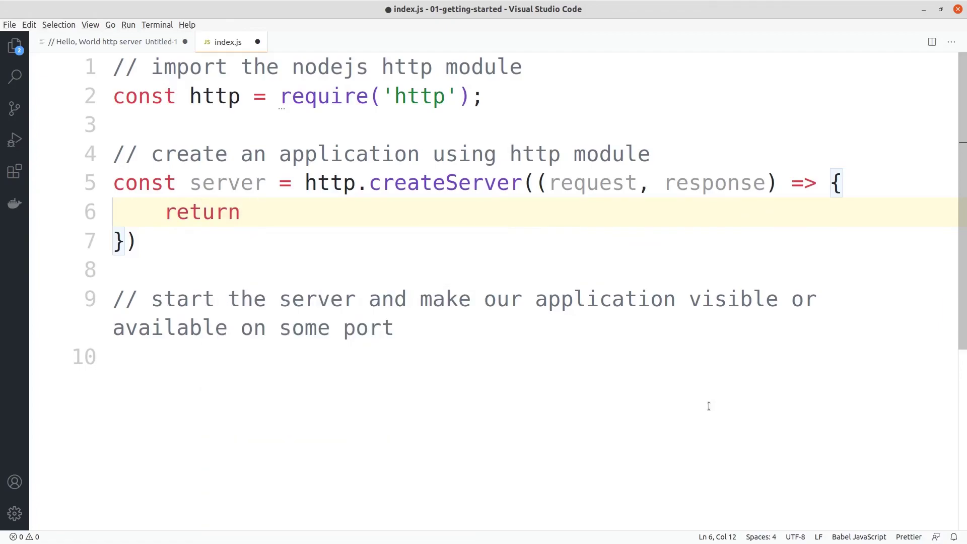
{"action": "type", "text": "re"}
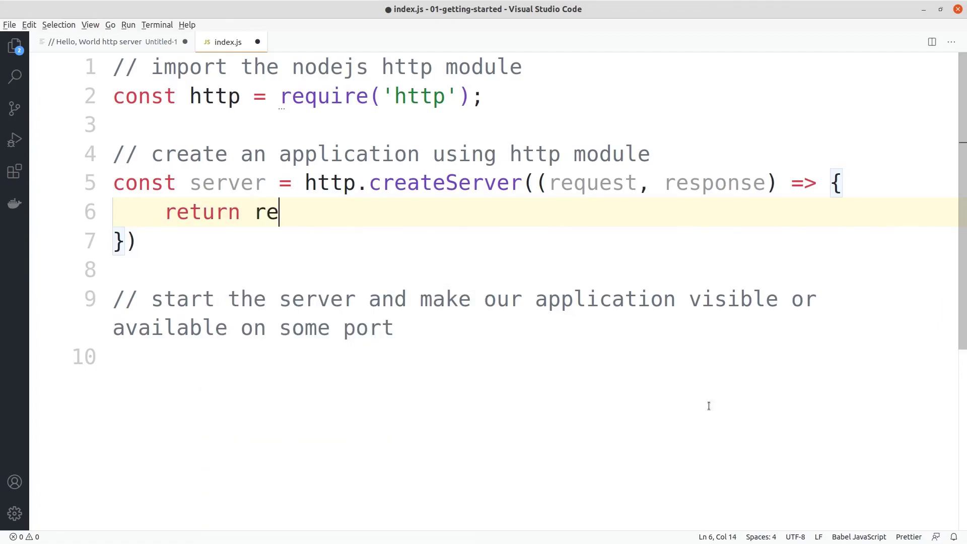
{"action": "type", "text": "sponse.end"}
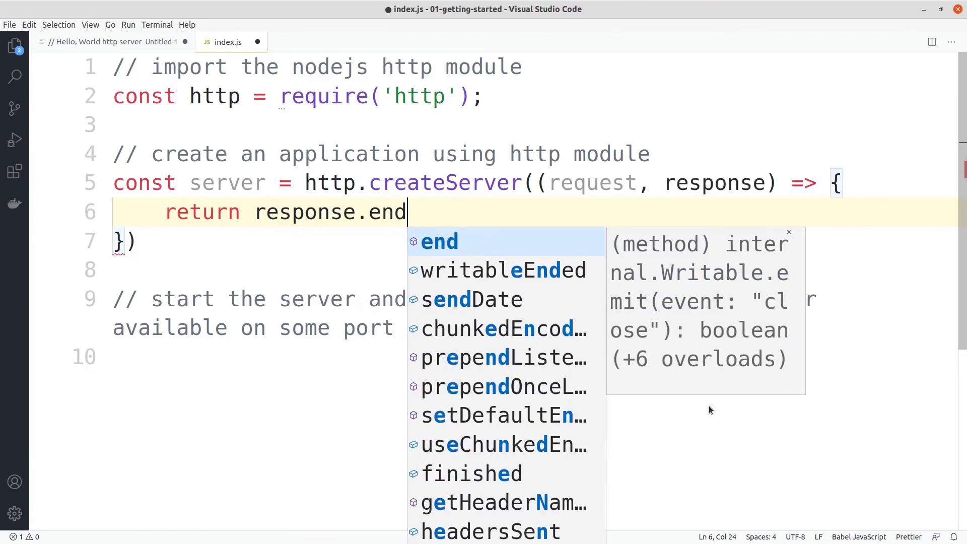
{"action": "type", "text": "('')"}
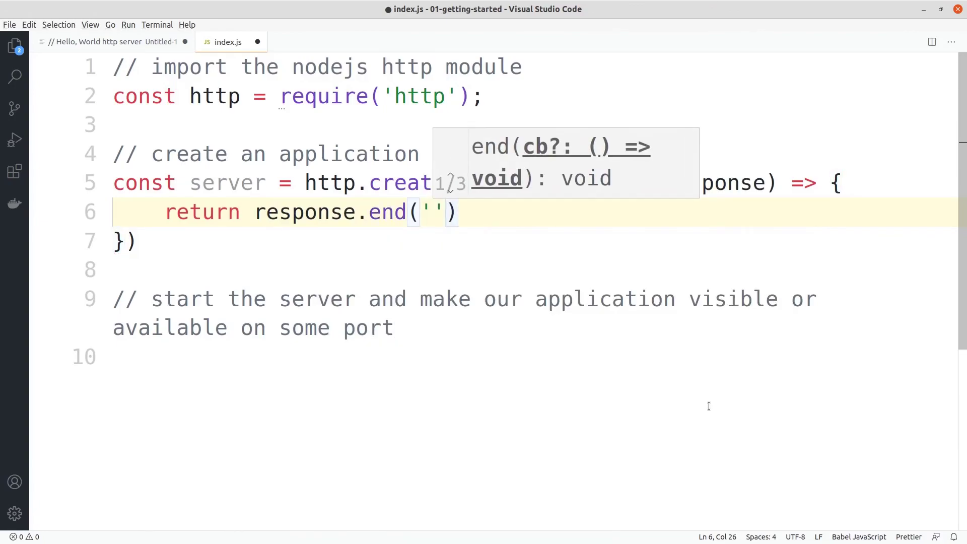
{"action": "type", "text": "Hello, Wo"}
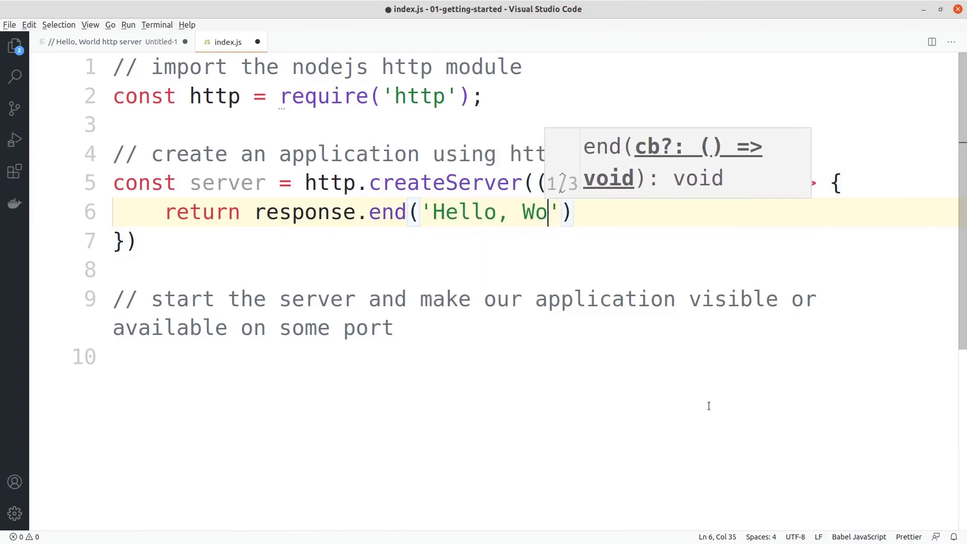